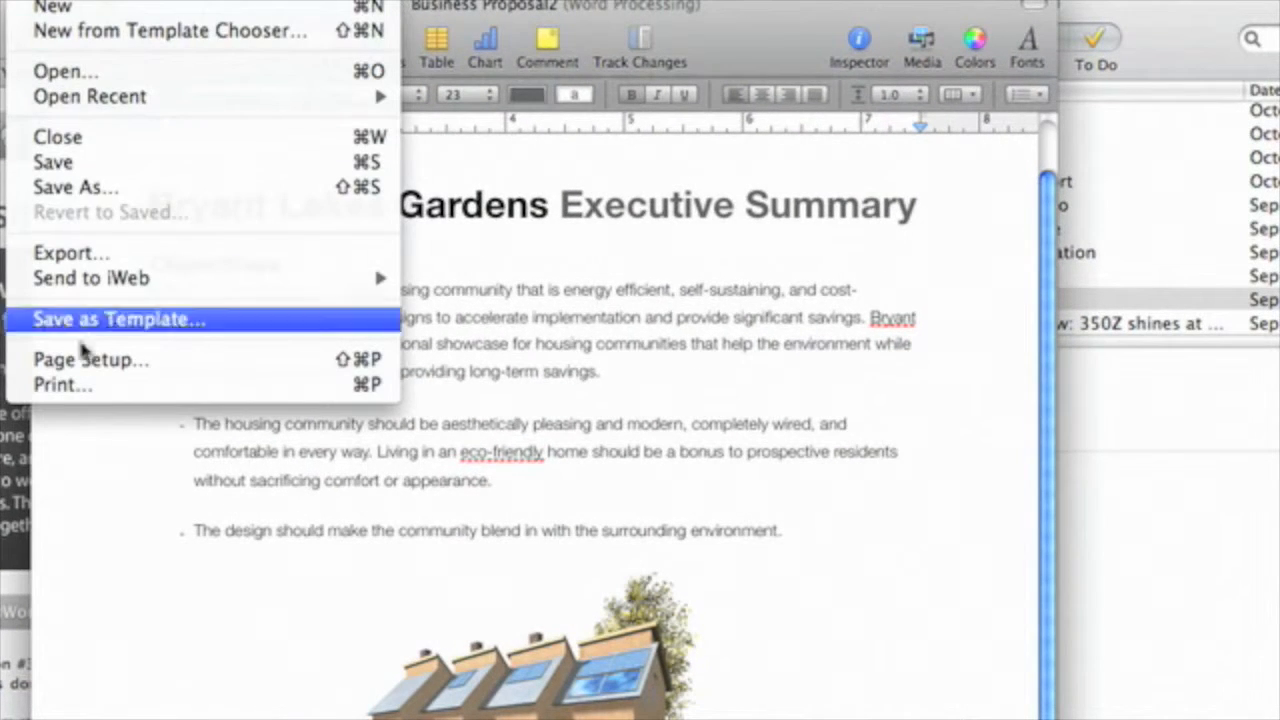
Bring up the Print sheet for the document and reveal its PDF output options.
click(62, 384)
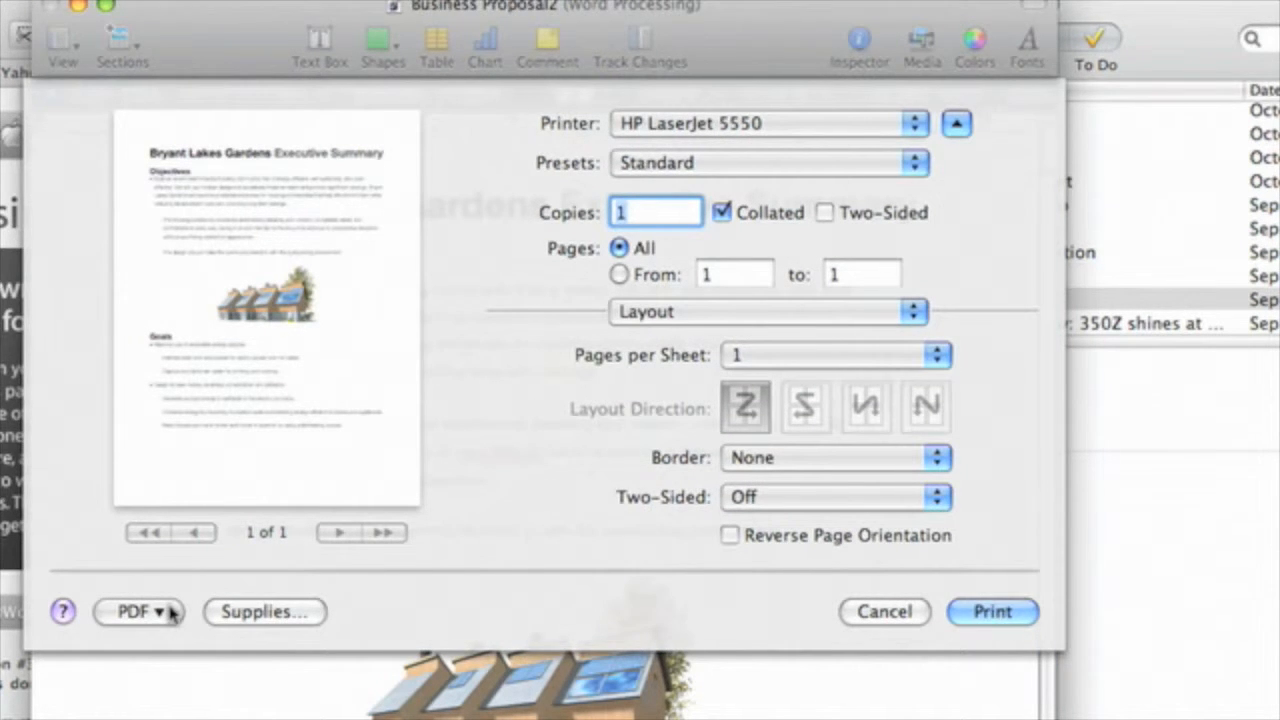
click(136, 612)
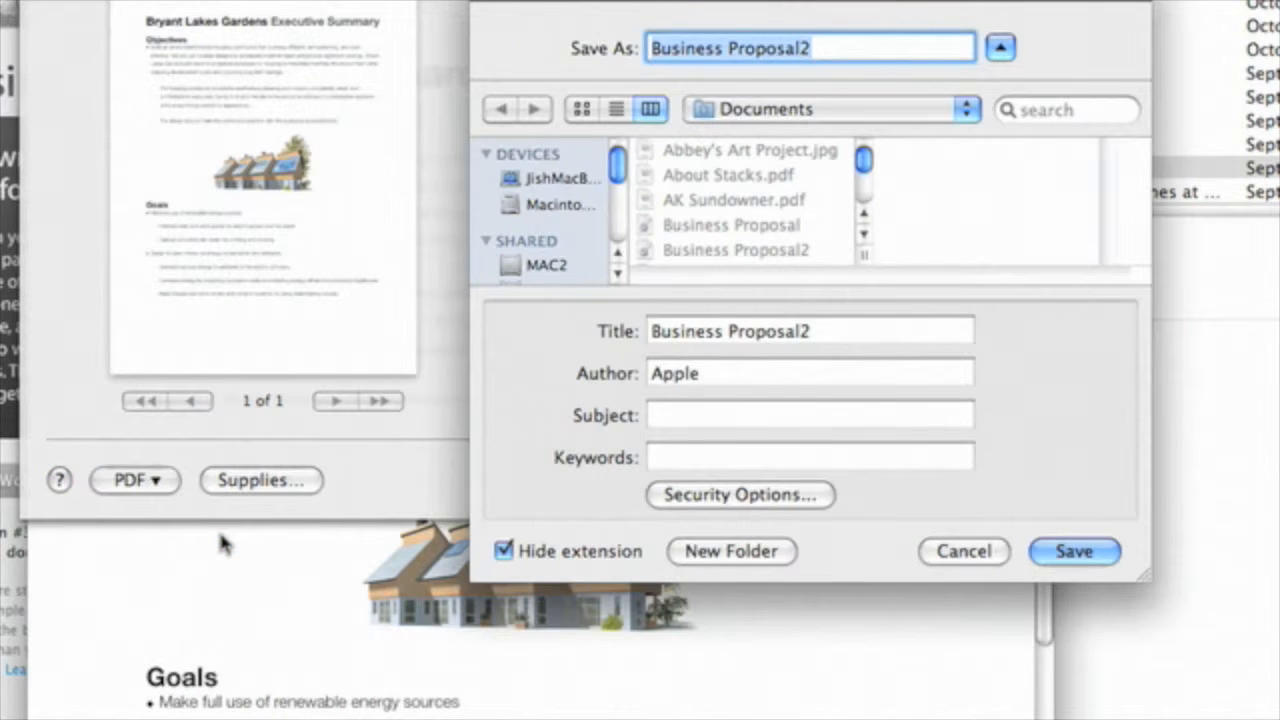
mouse_move(730, 190)
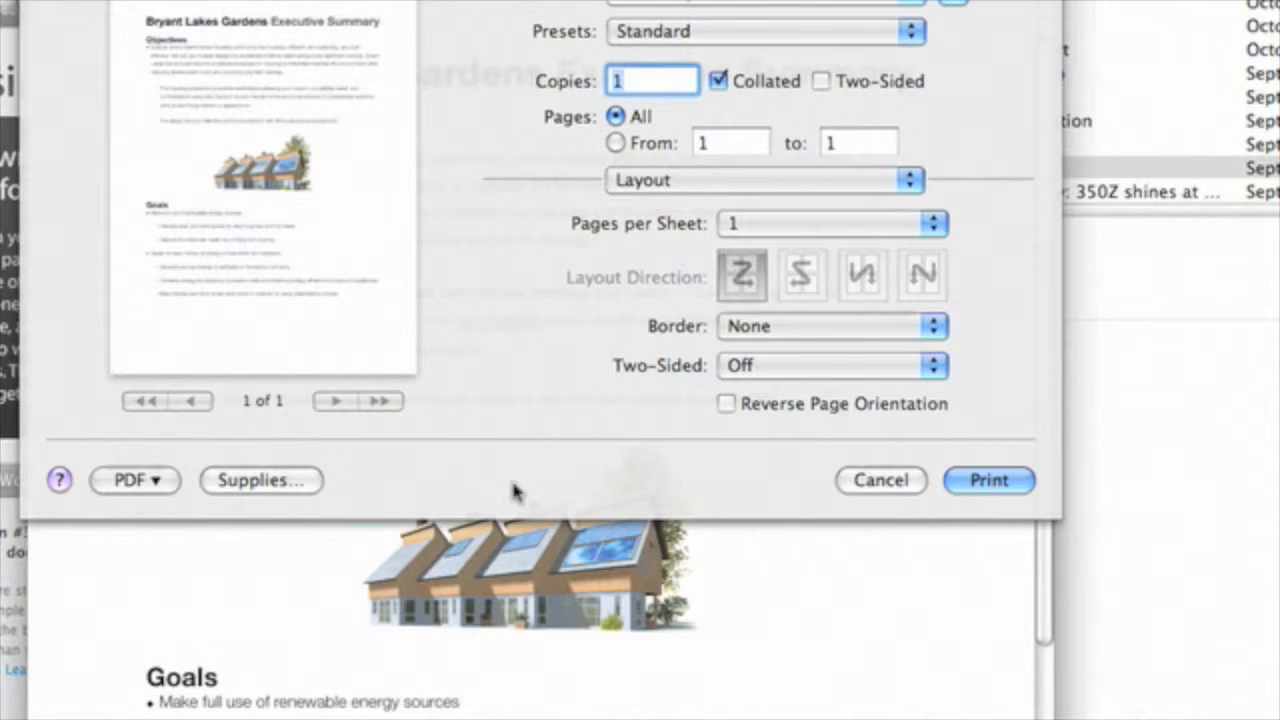
Send the Executive Summary PDF into a new Mail message and bring that draft forward.
click(136, 480)
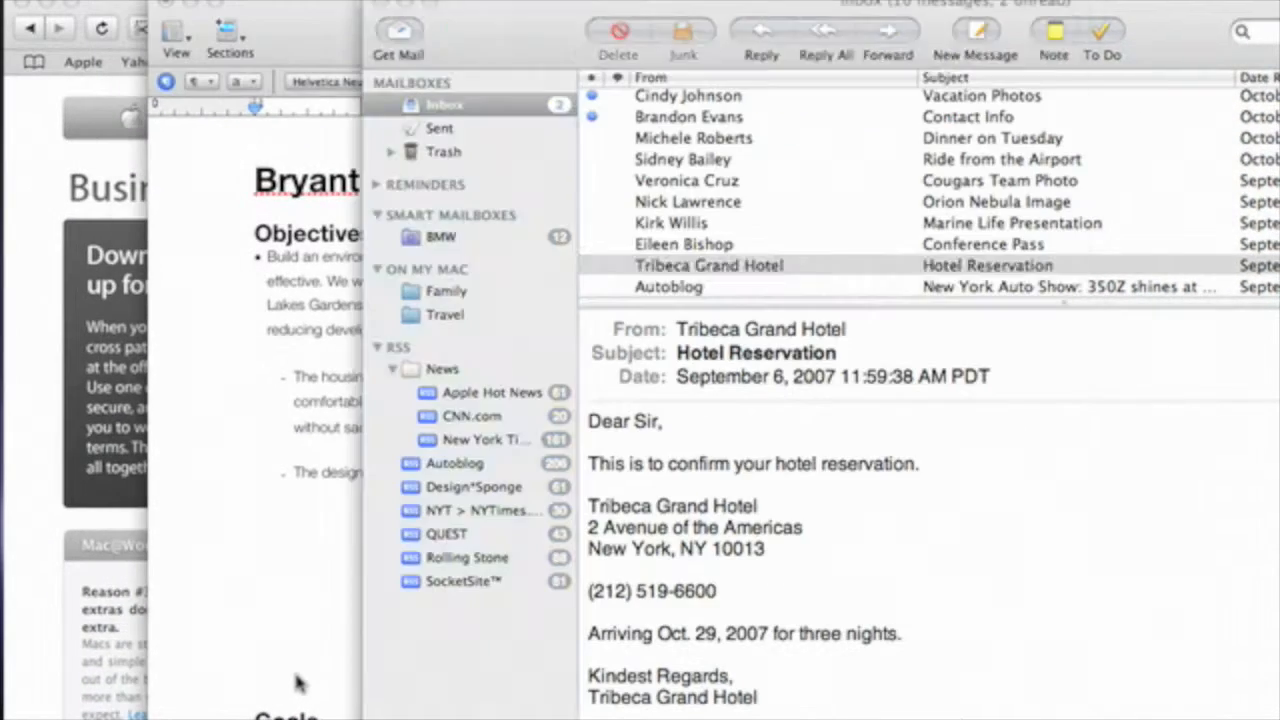
click(974, 40)
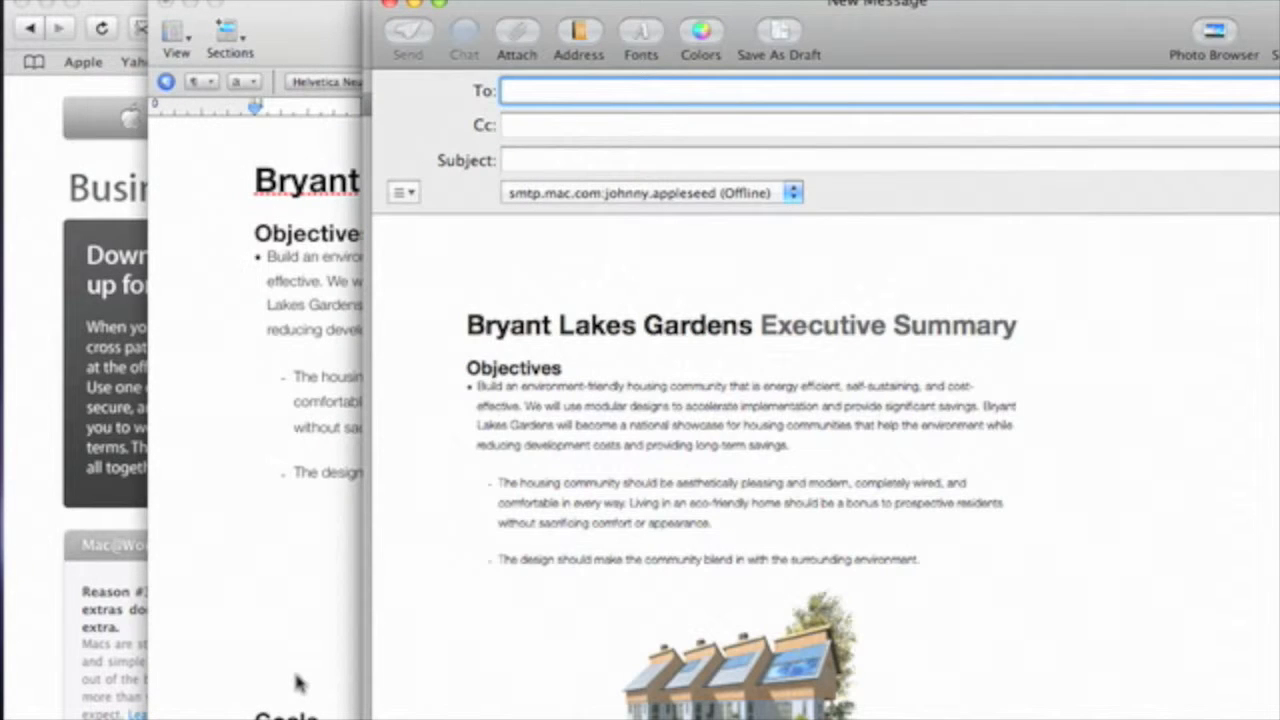
mouse_move(776, 92)
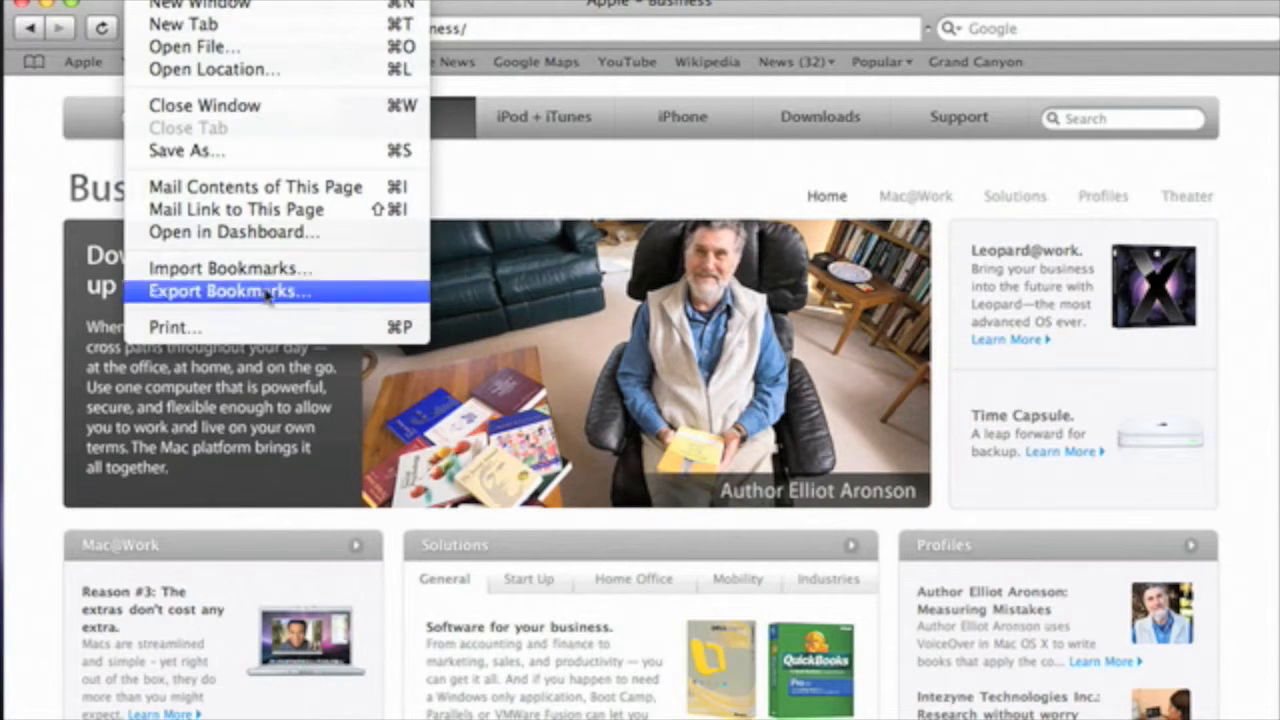
Save the Apple Business web page as a PDF to the Web Receipts folder.
click(176, 326)
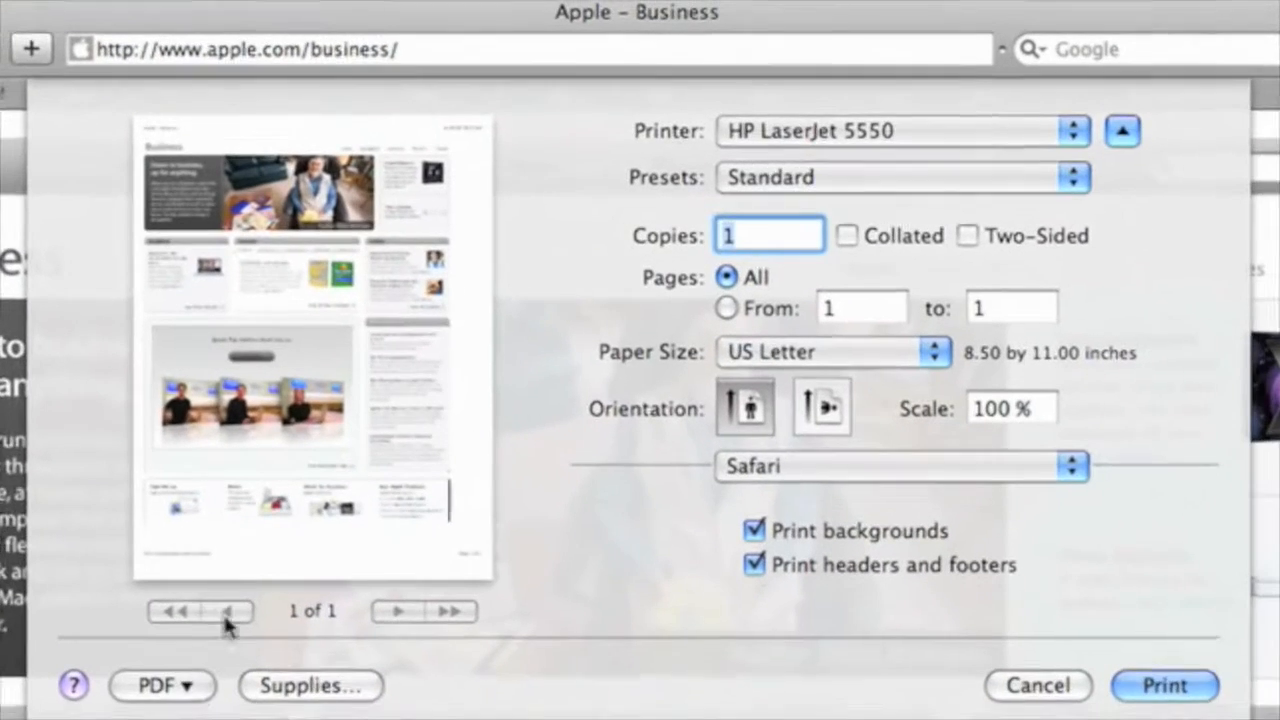
click(160, 684)
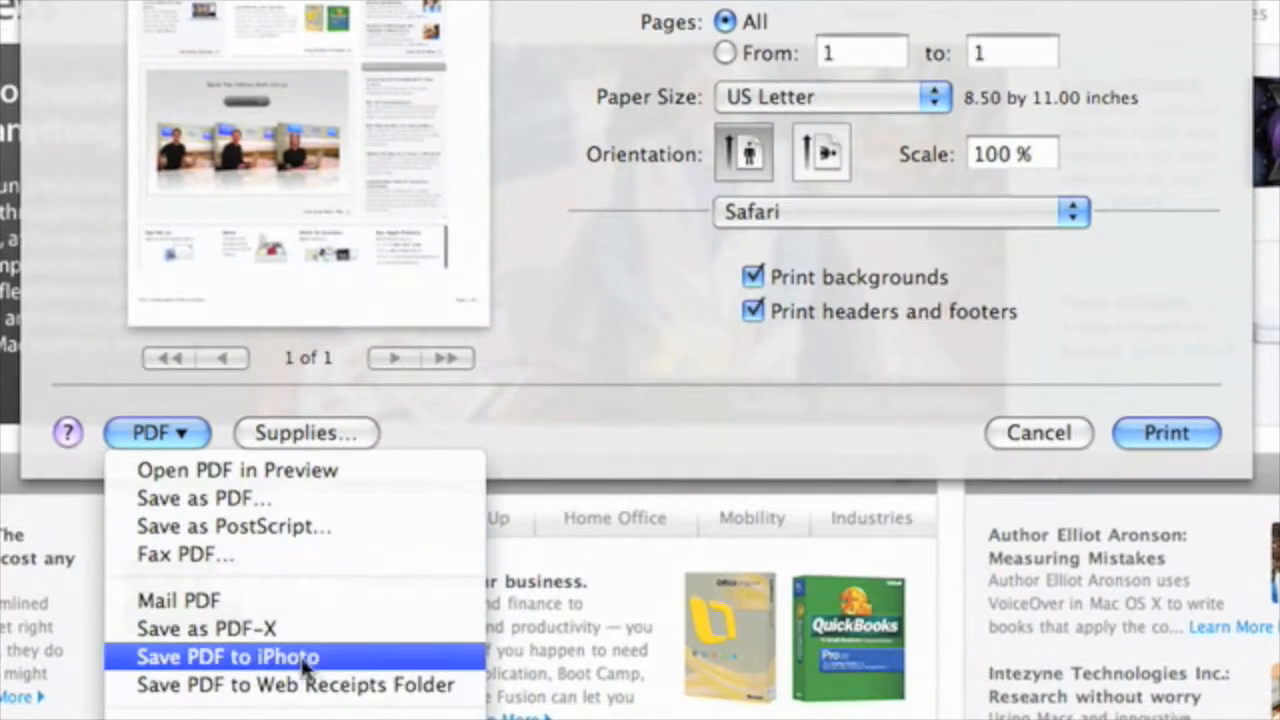
mouse_move(296, 684)
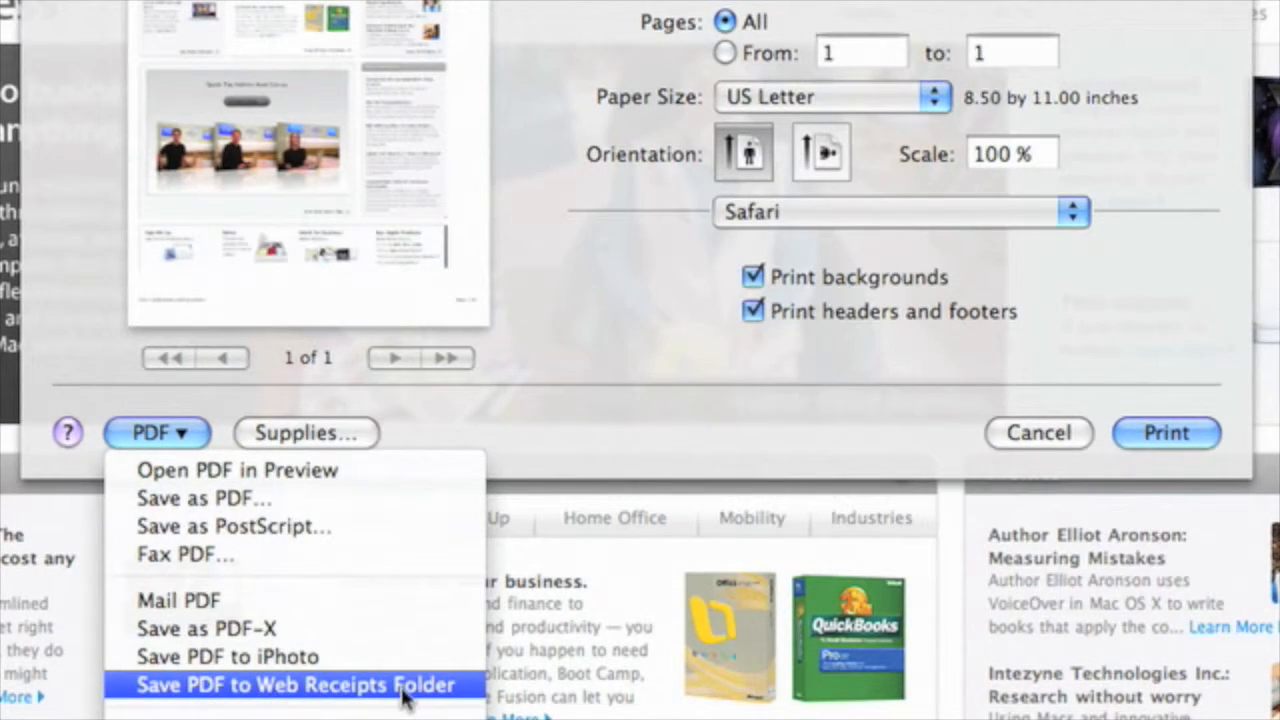
click(298, 684)
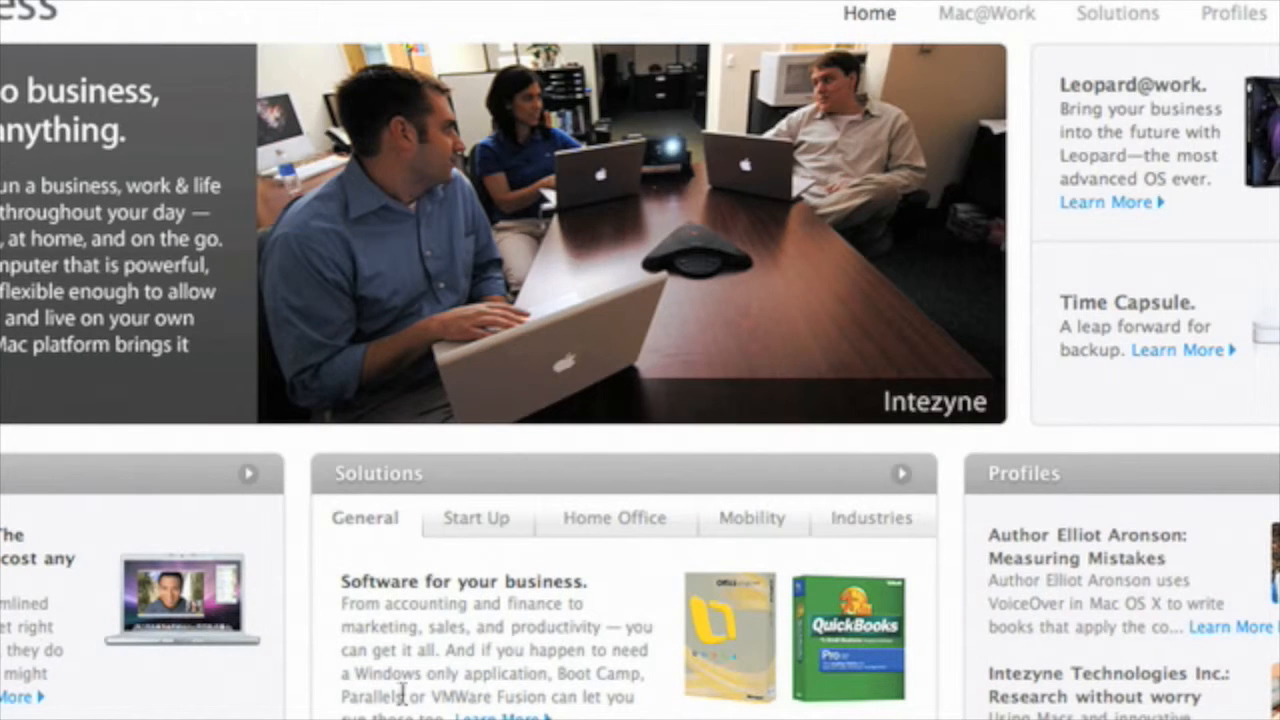